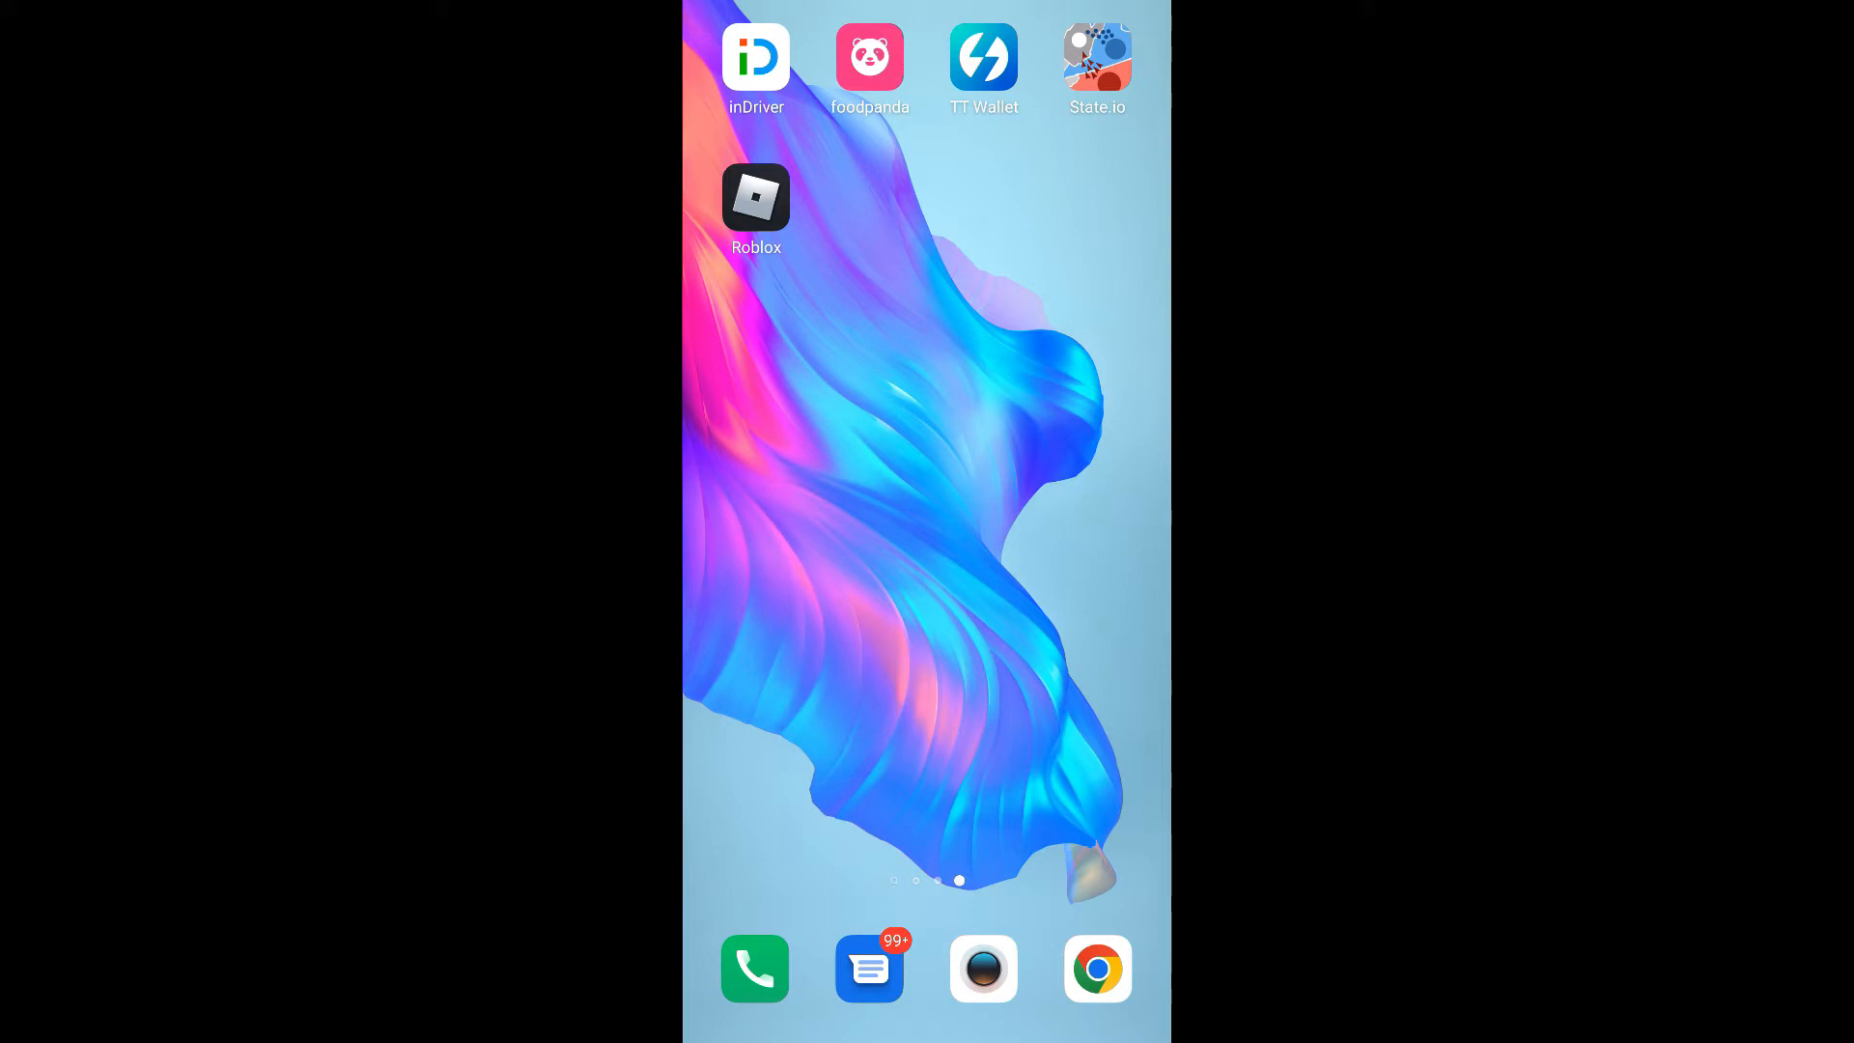
- Launch the Roblox app from the Android home screen
click(755, 197)
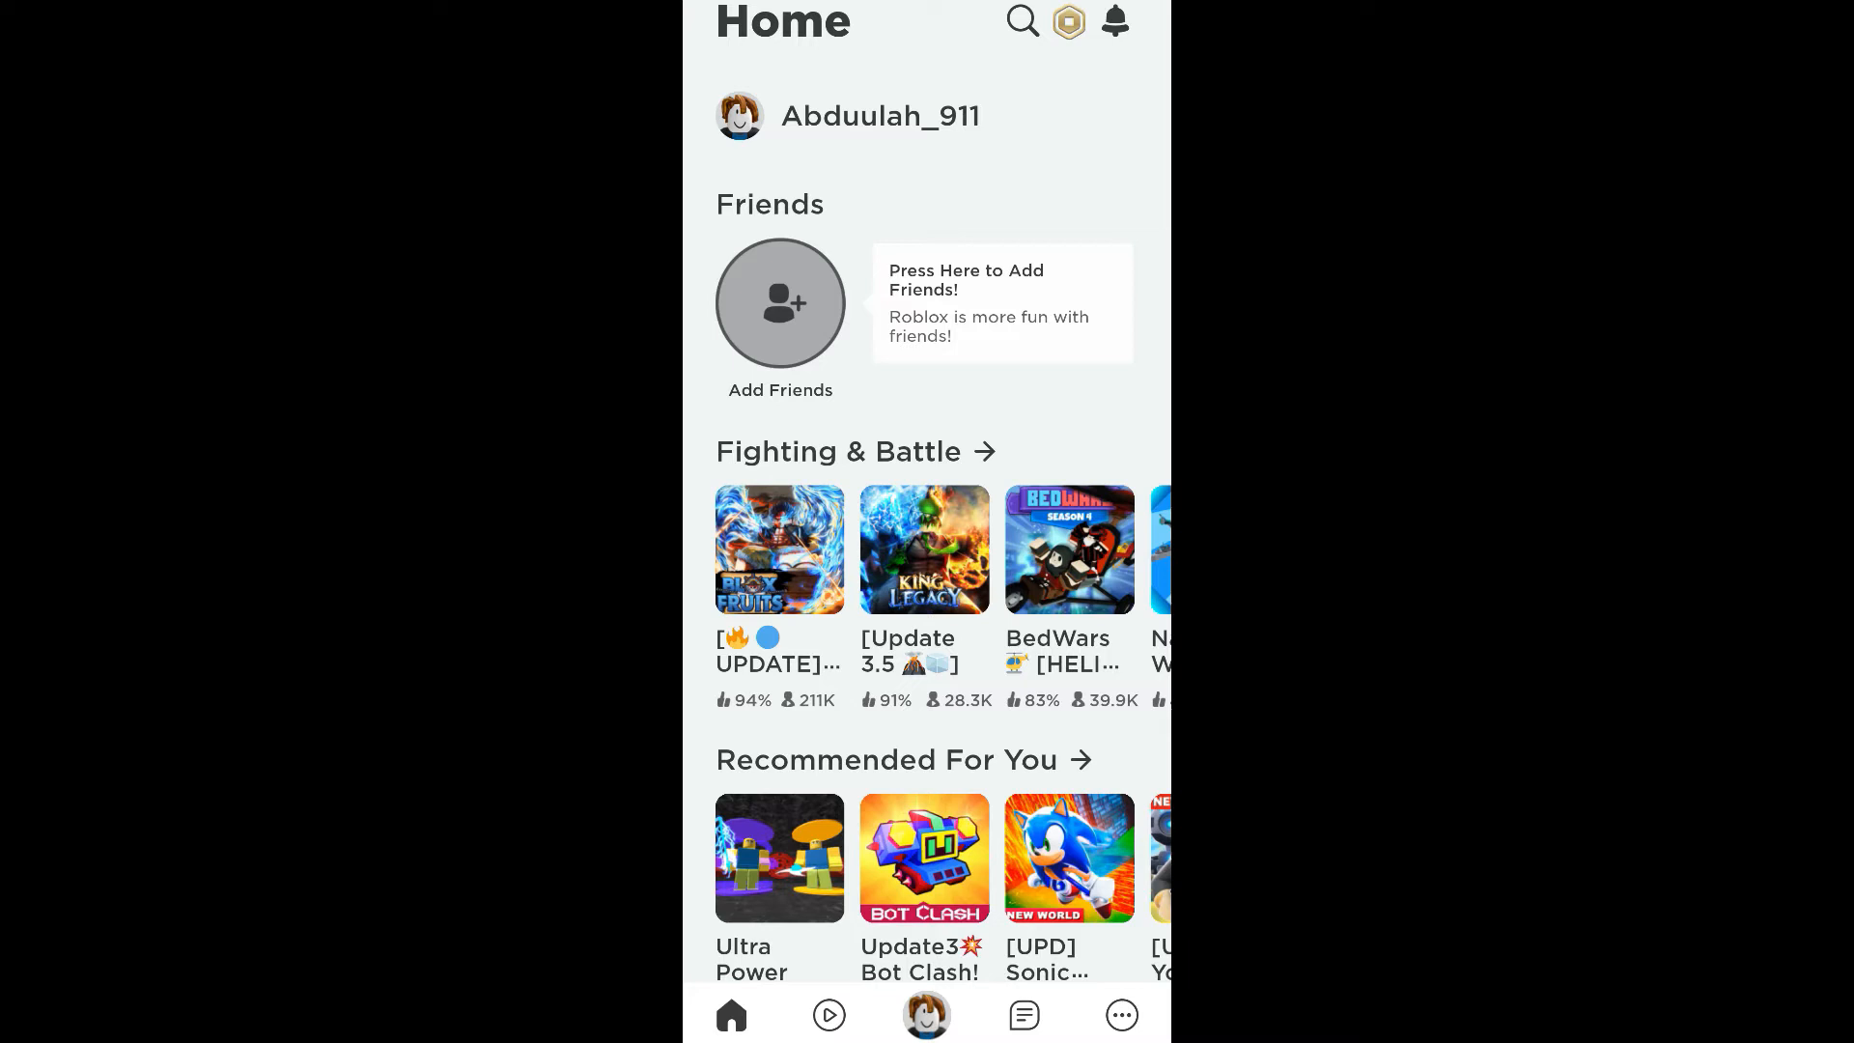
- Go to More > Settings > Account Info and bring up the Change Password dialog
click(1120, 1015)
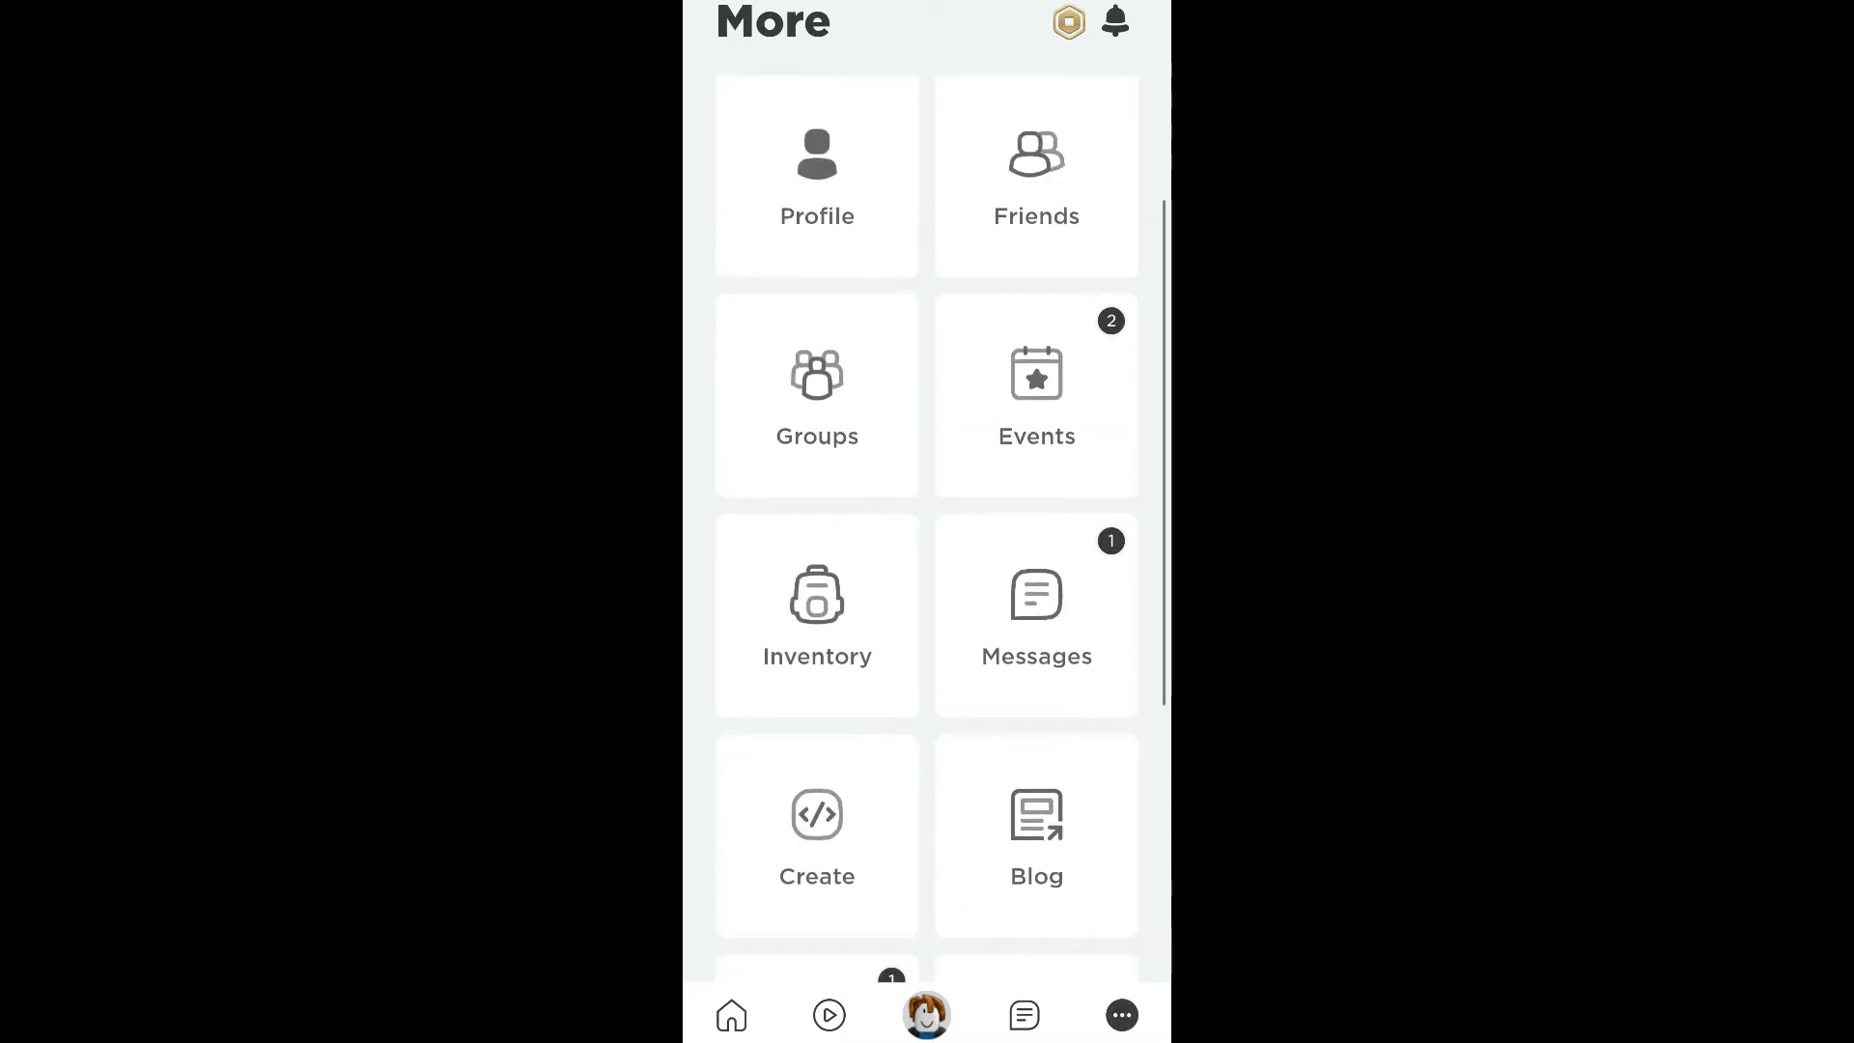
scroll(down, 3)
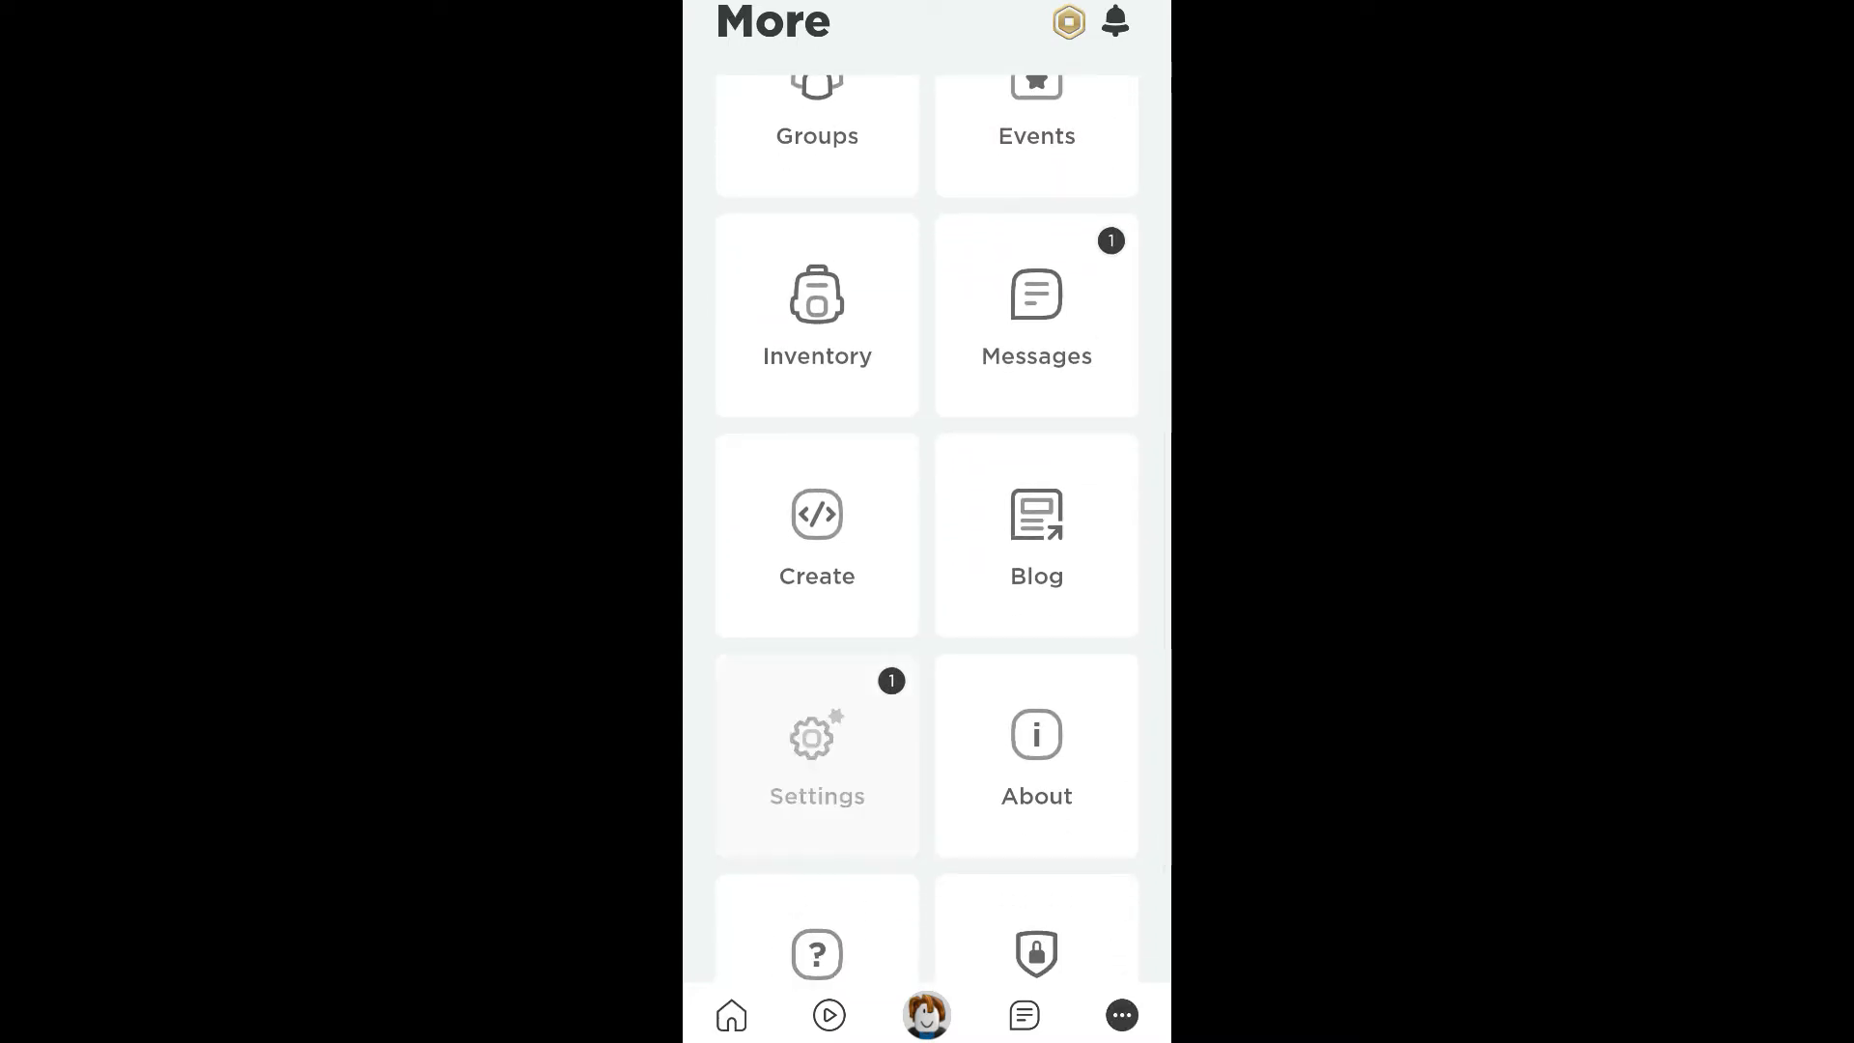
click(816, 754)
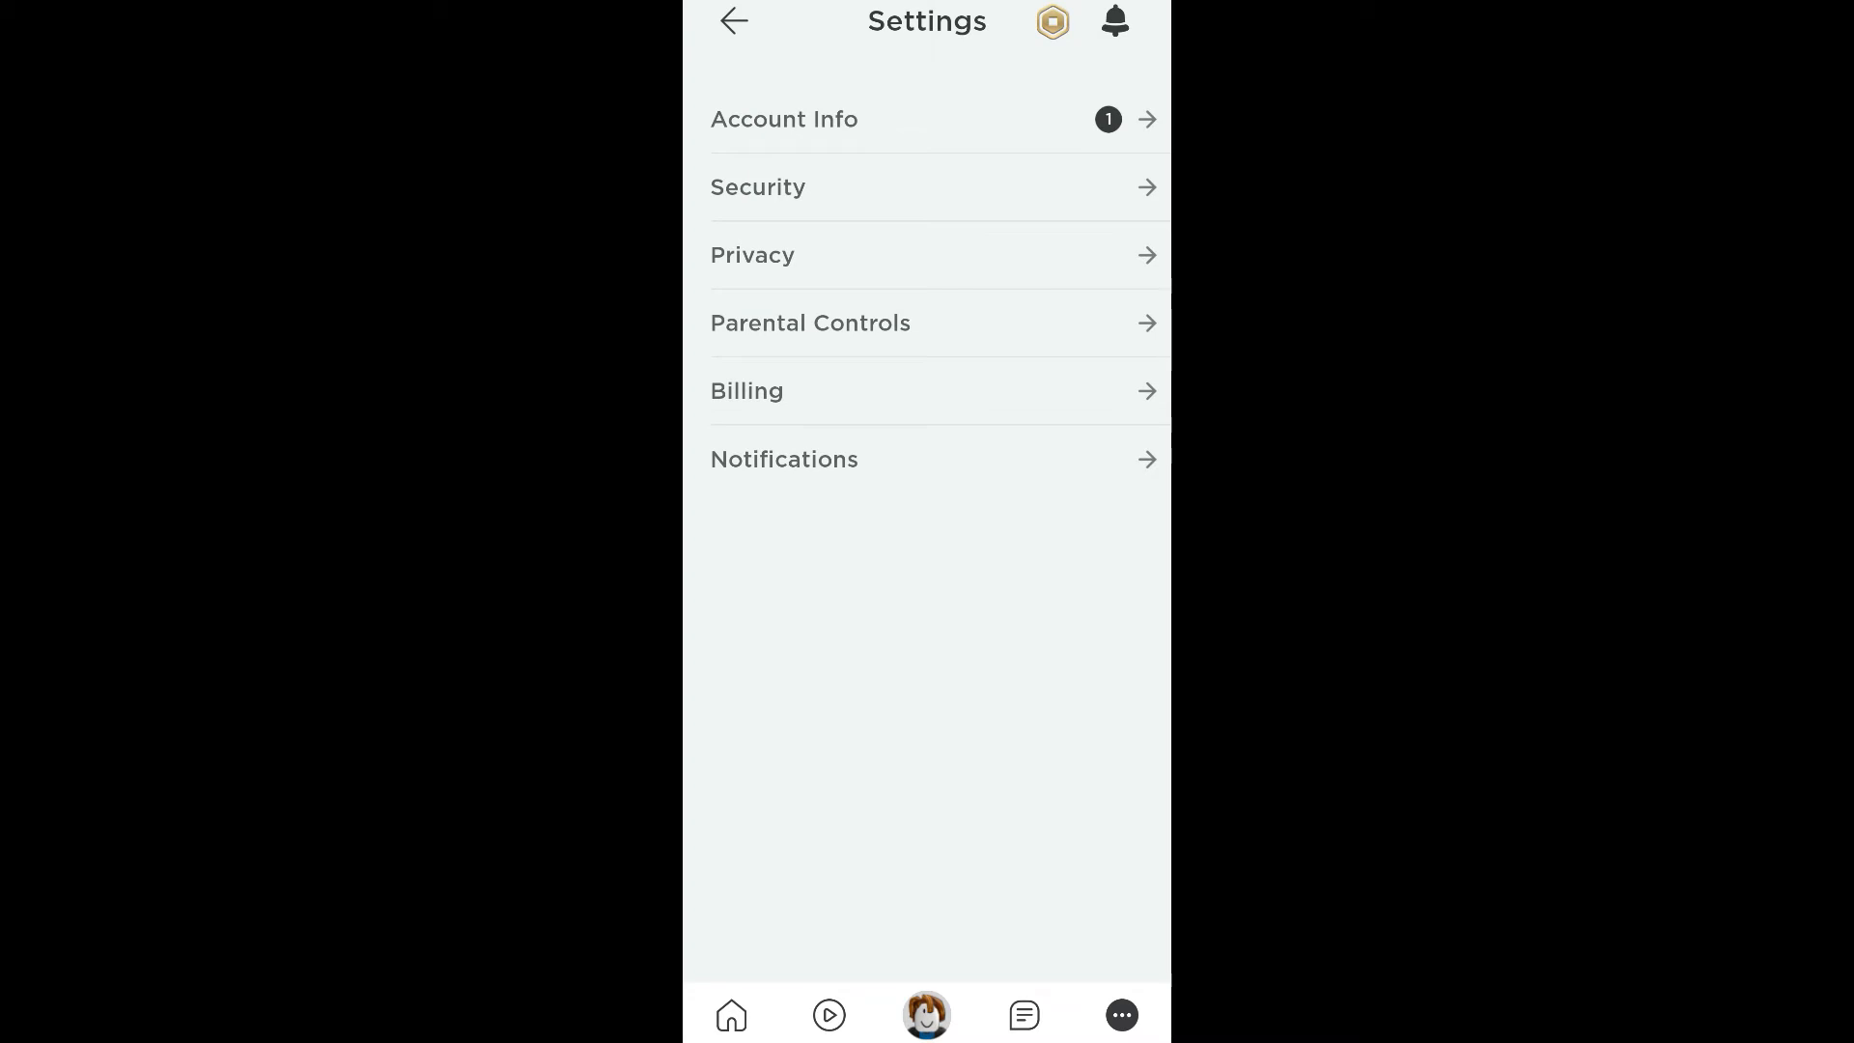
click(783, 118)
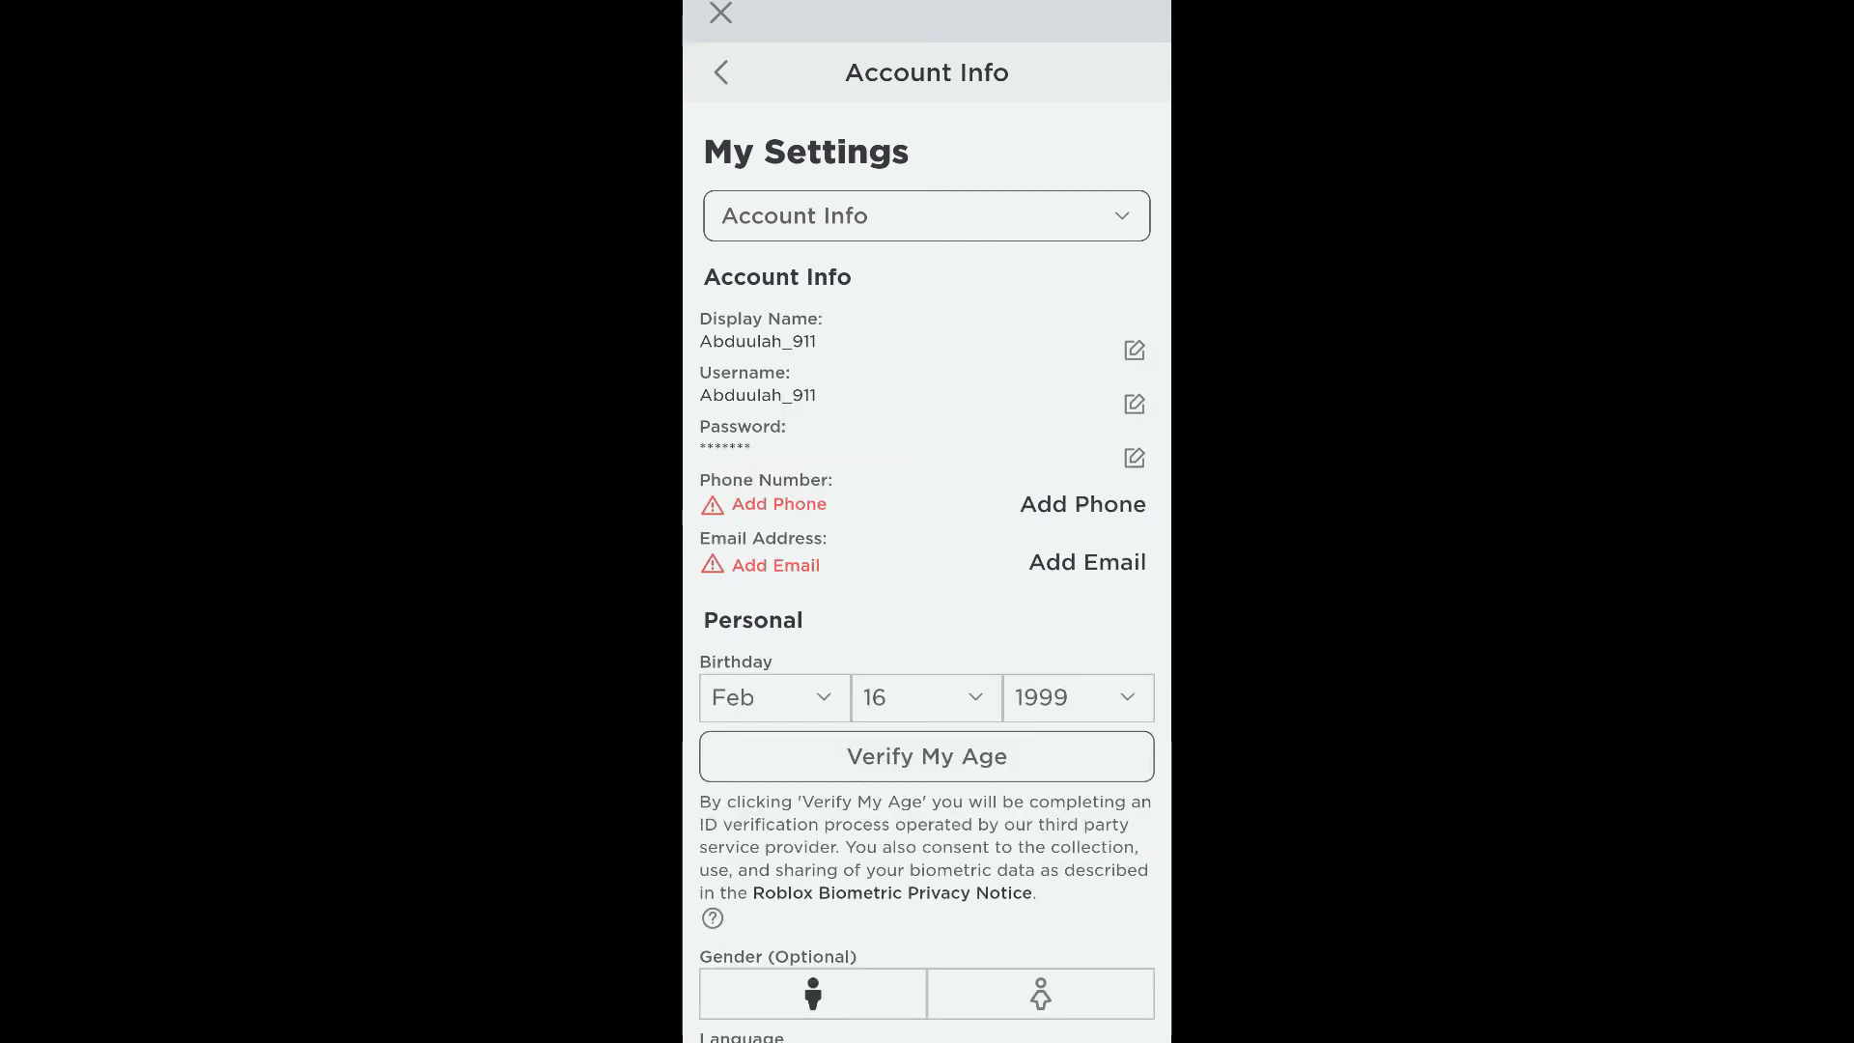
click(1131, 458)
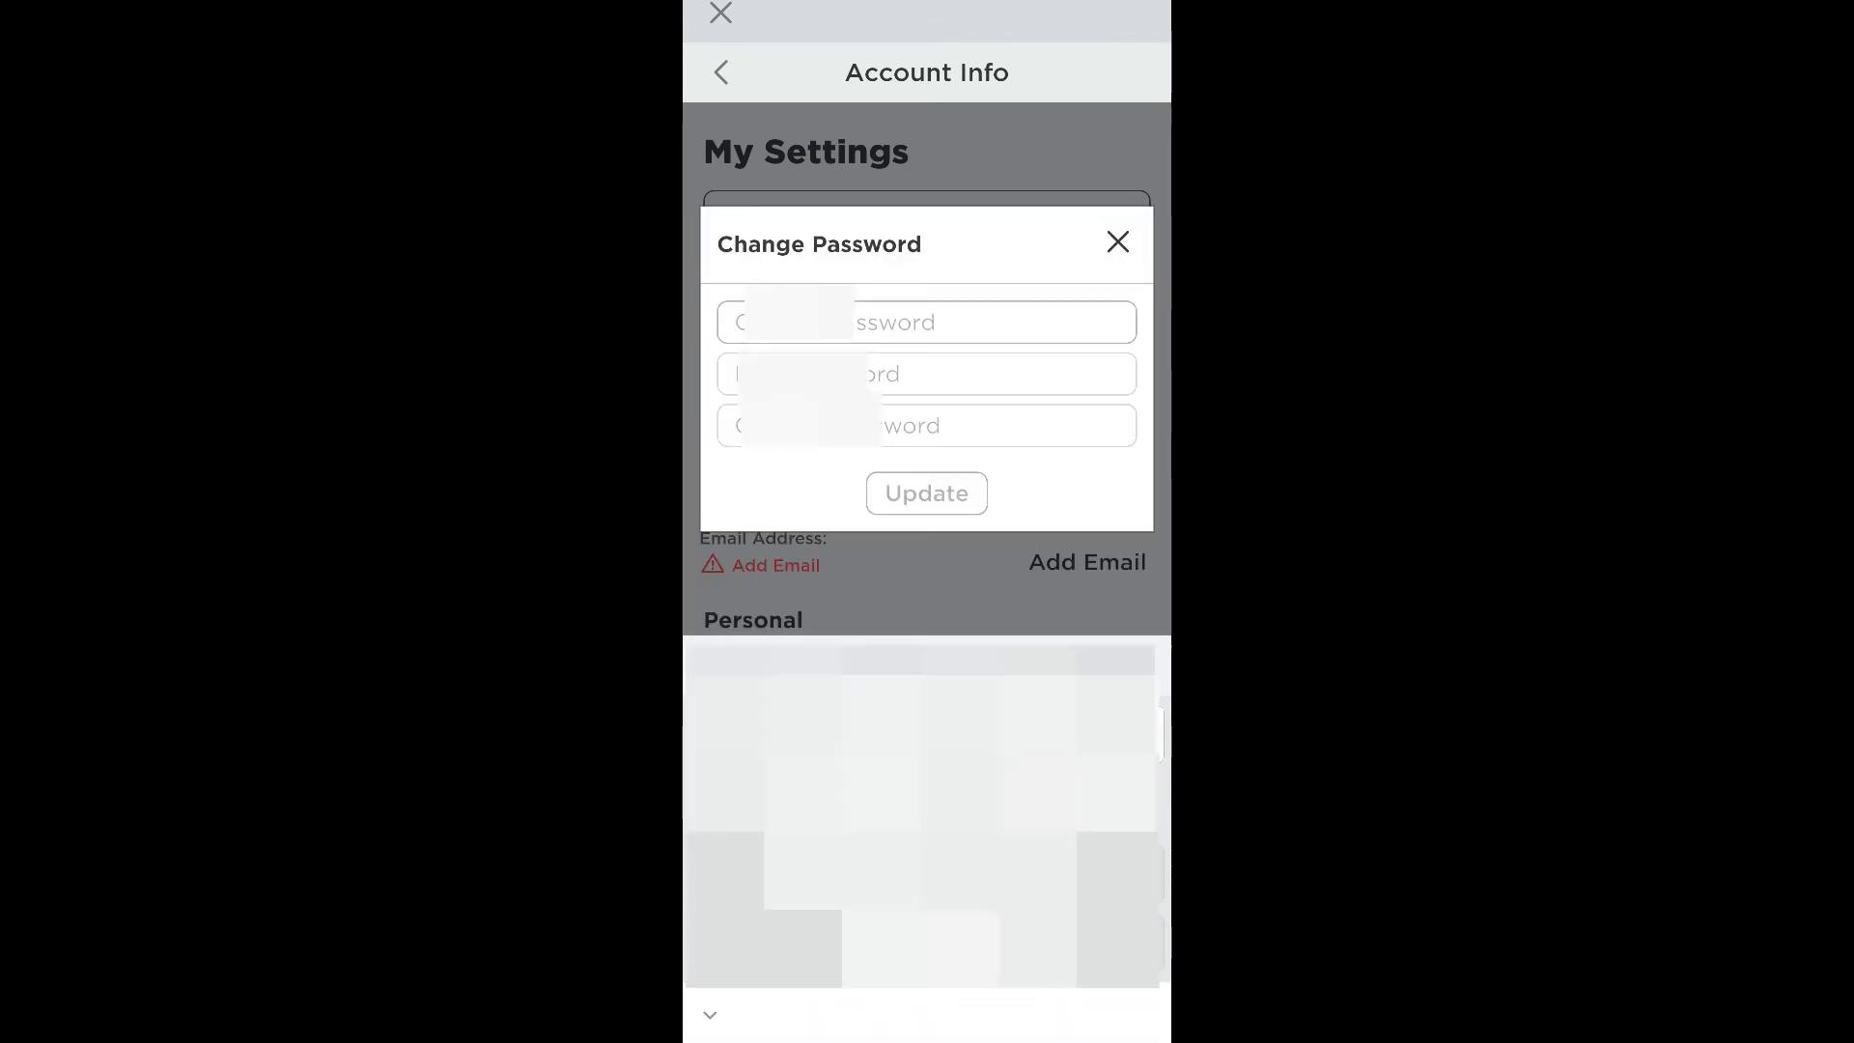
- Enter the current and new passwords, submit the update, and acknowledge the Success dialog
text(•)
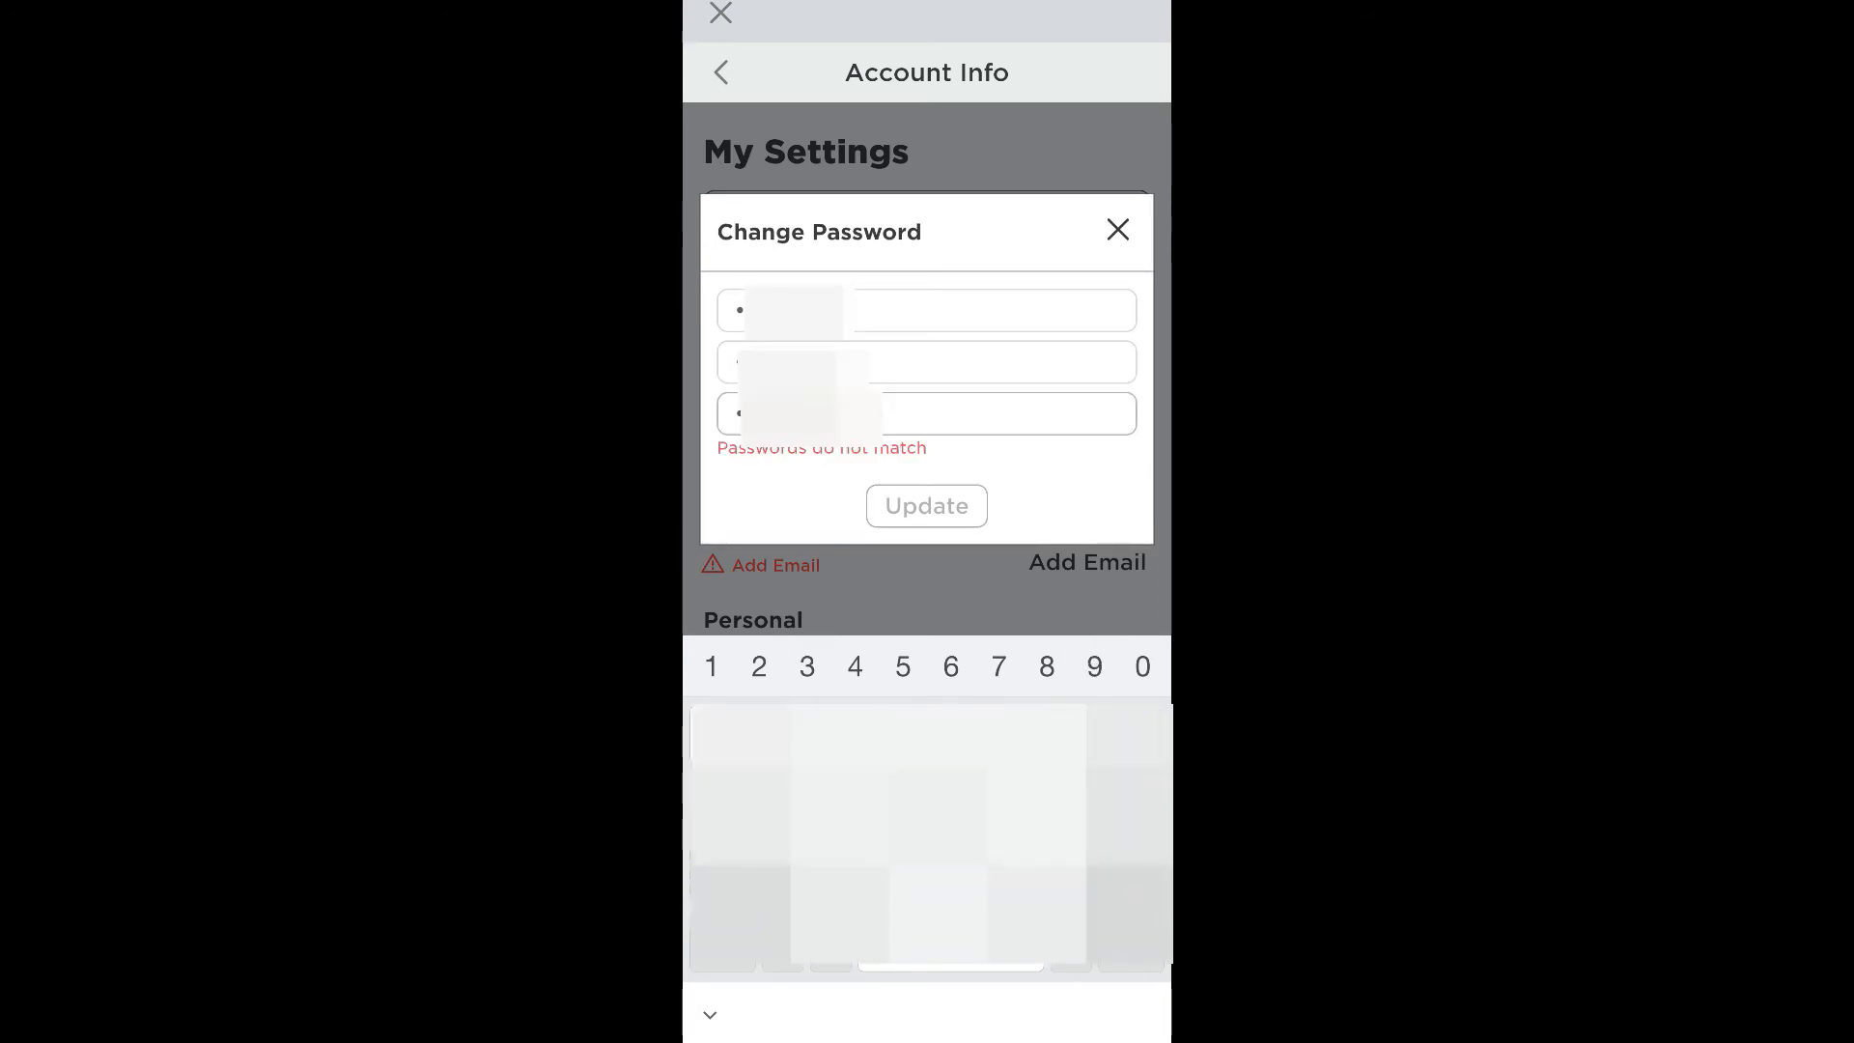
text(3)
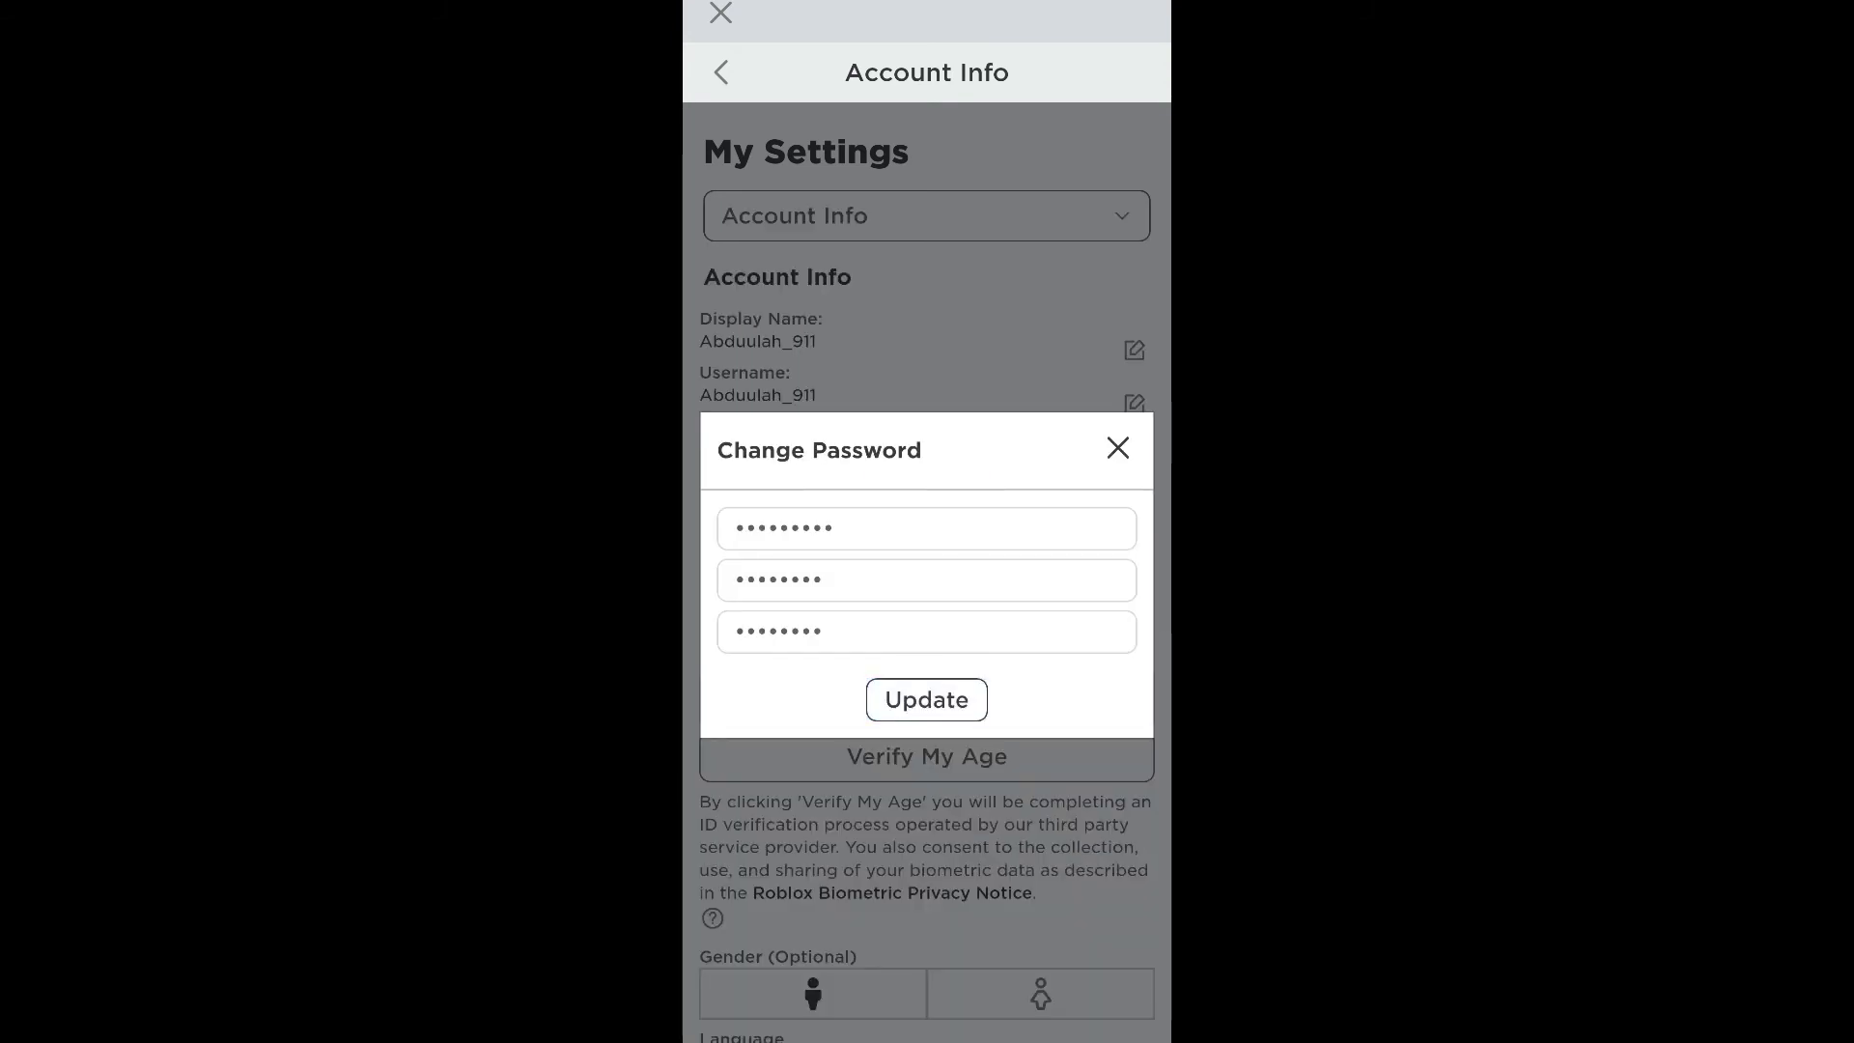
click(926, 699)
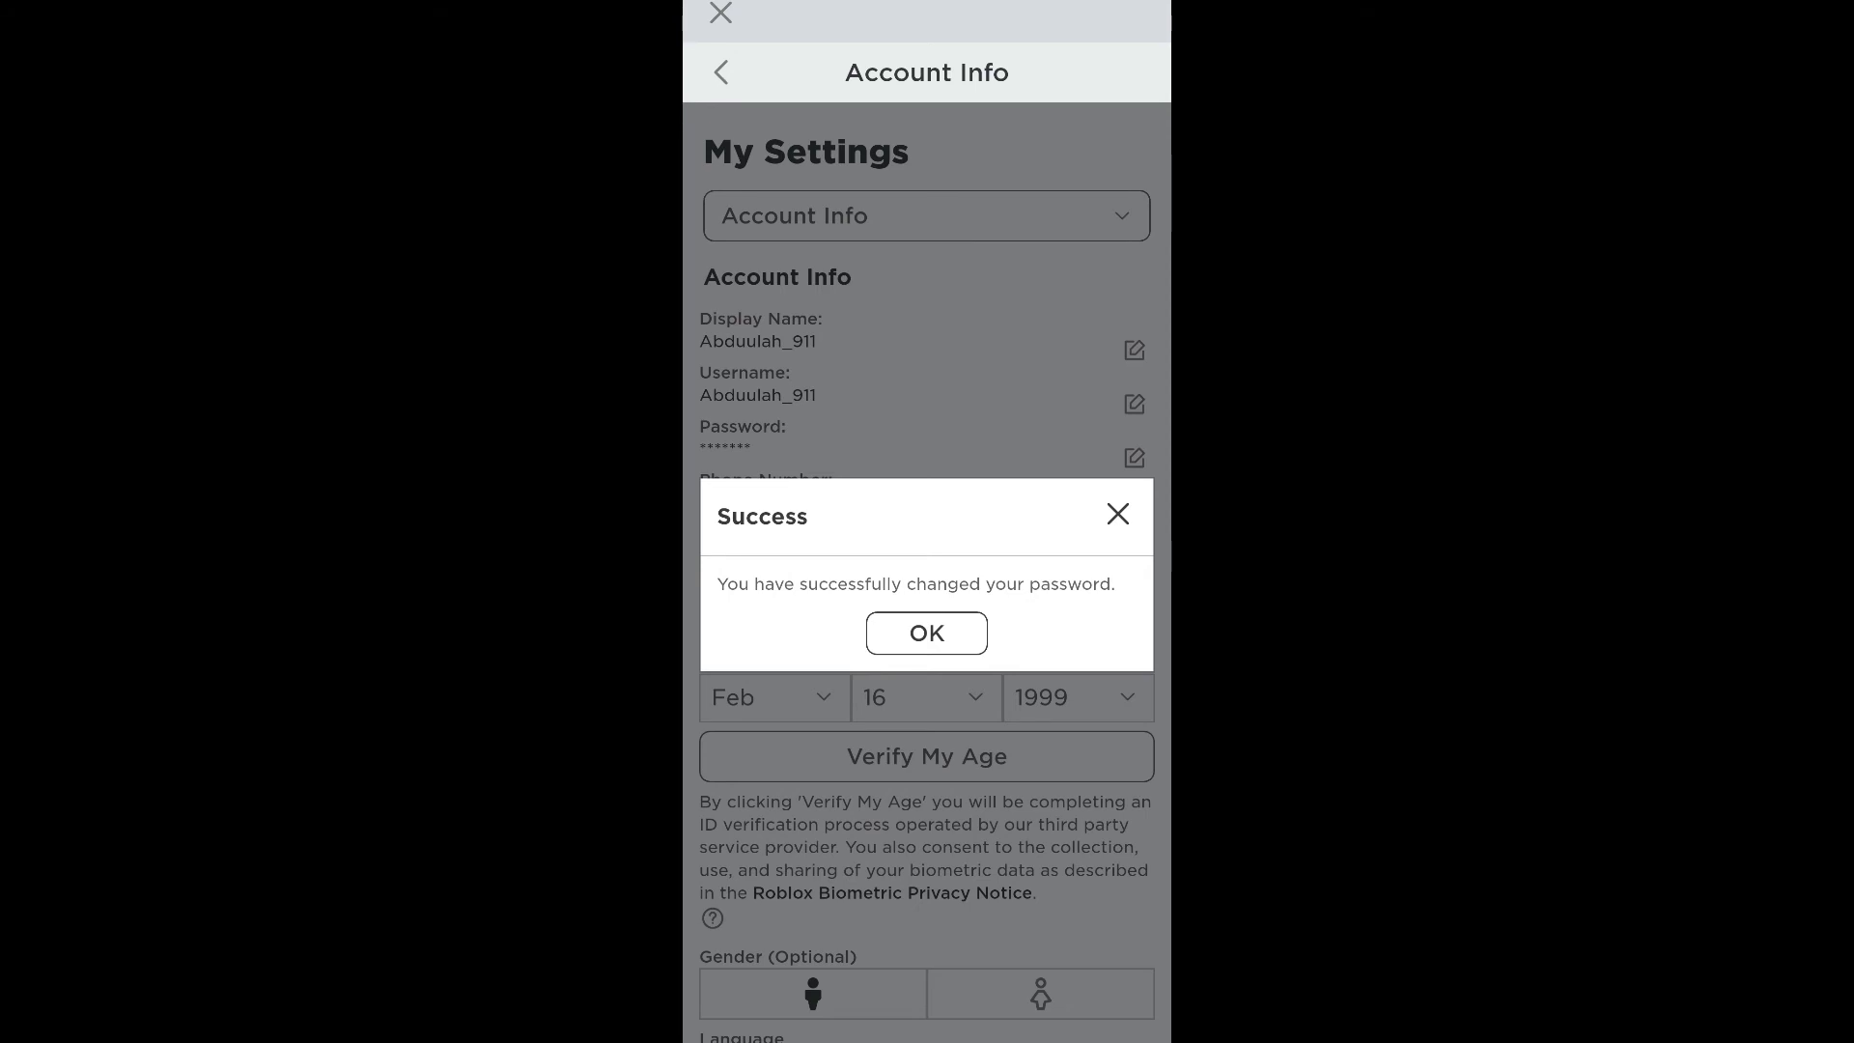
click(926, 632)
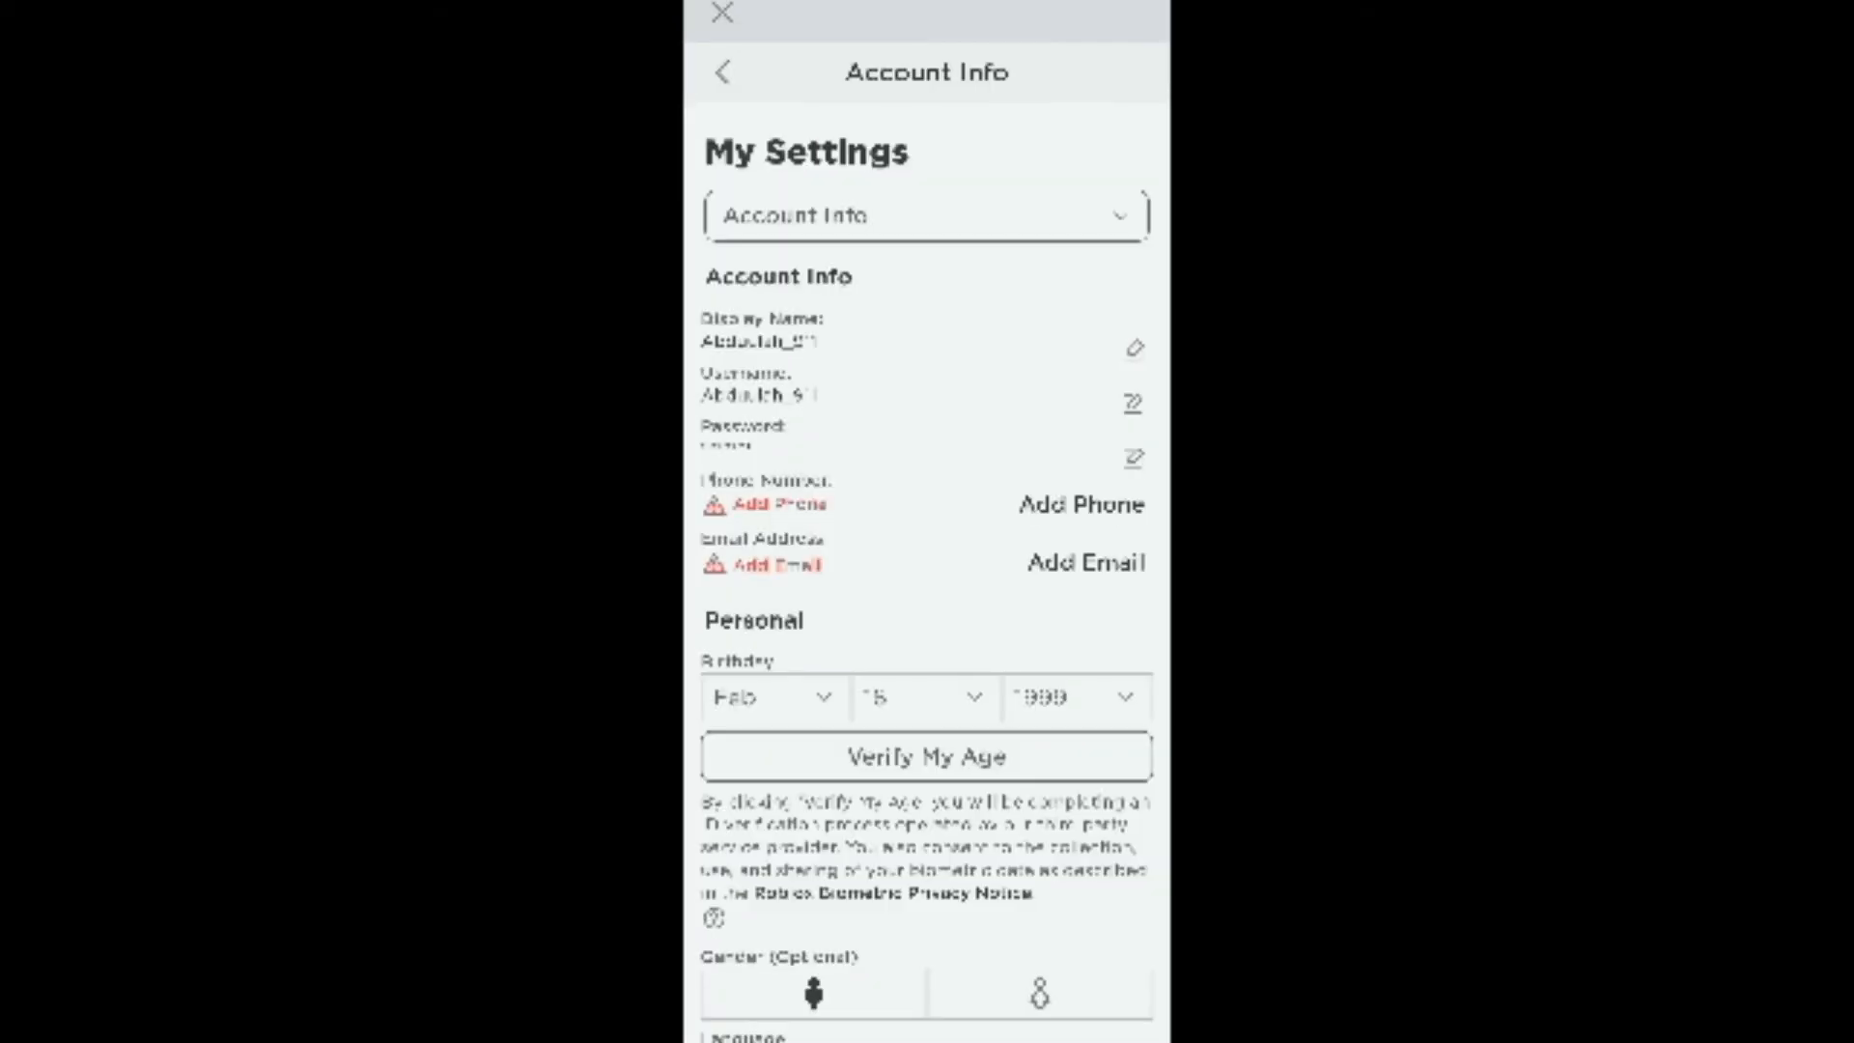